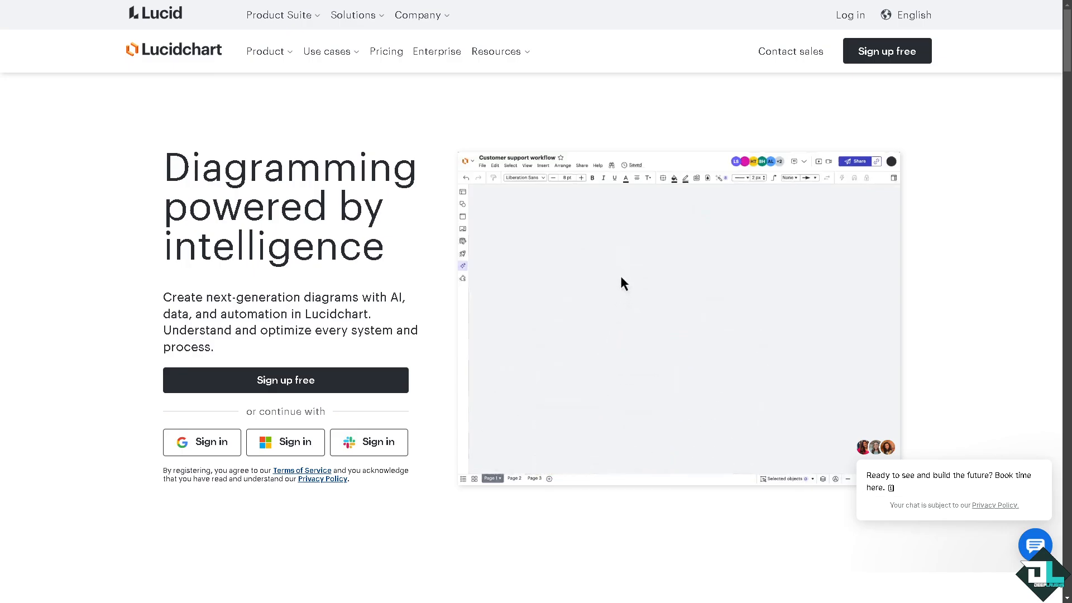
Sign in to Lucid after viewing the sign-up plans and bundled pricing
click(470, 214)
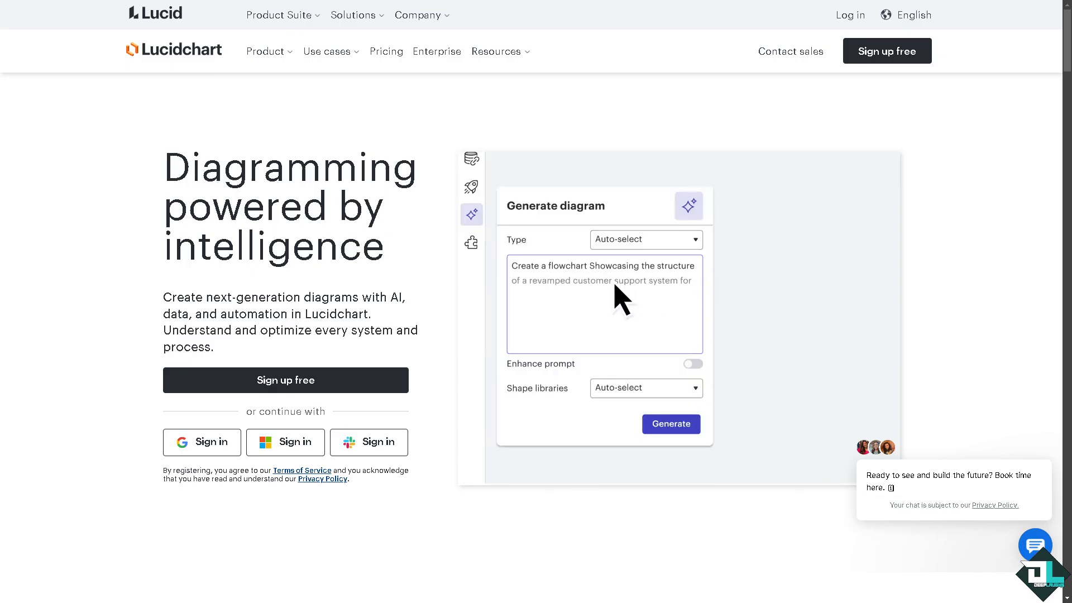
click(670, 424)
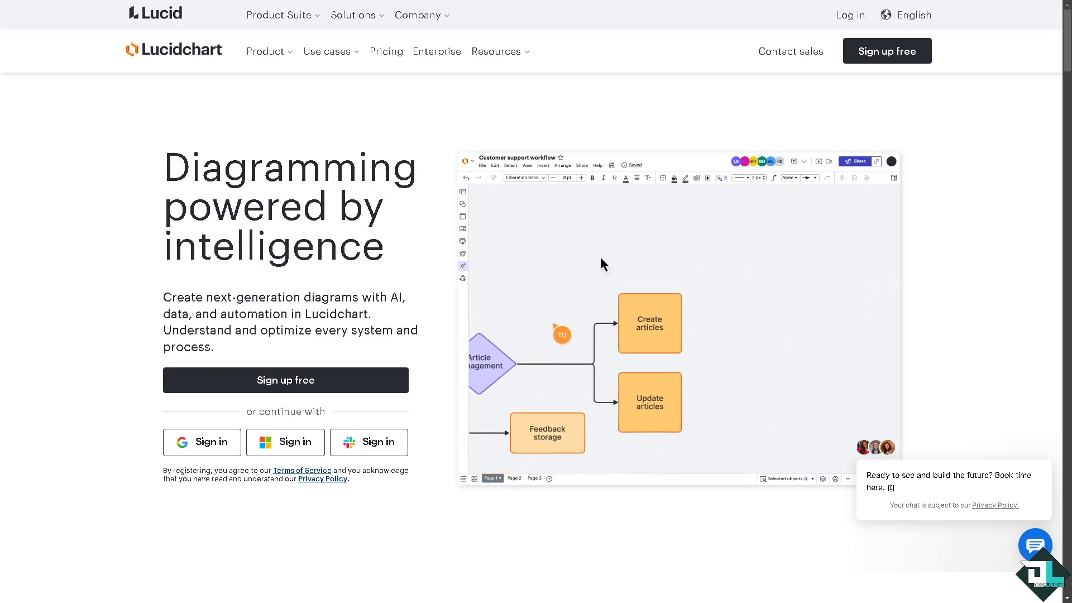
click(647, 322)
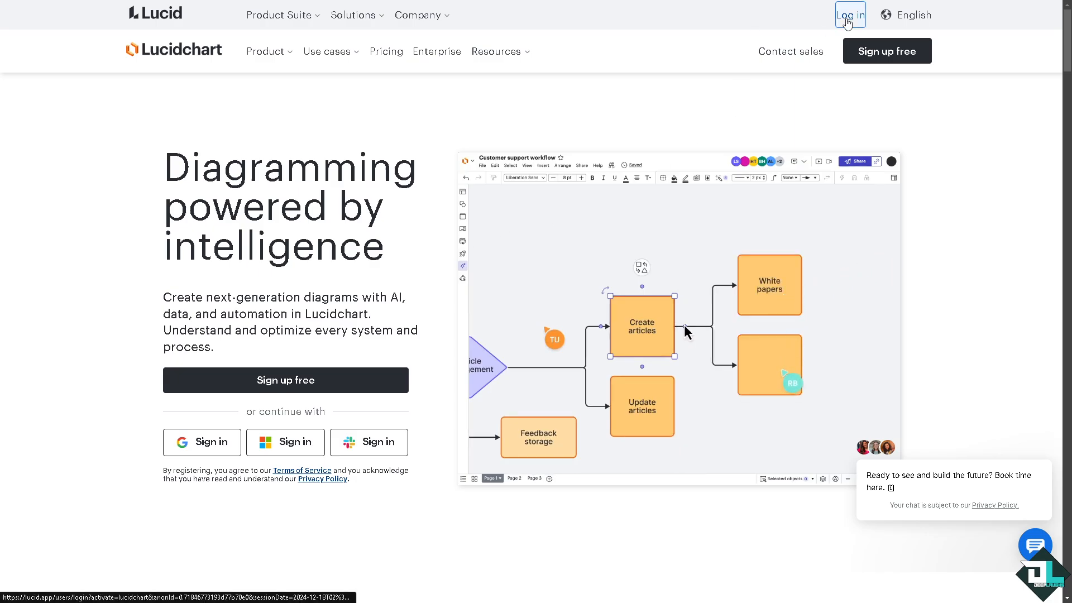
click(850, 14)
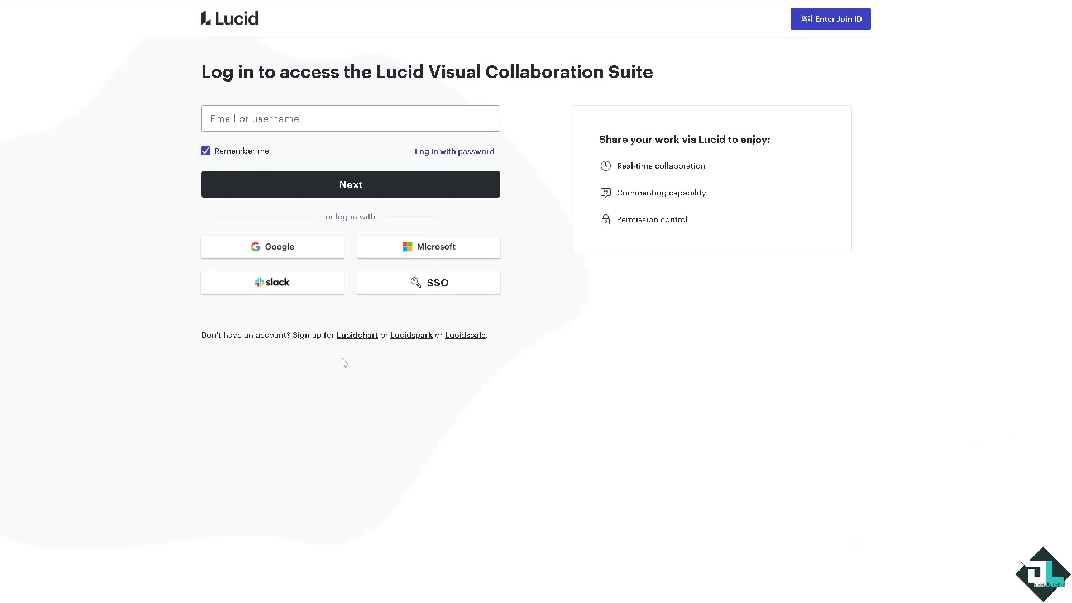
mouse_move(353, 354)
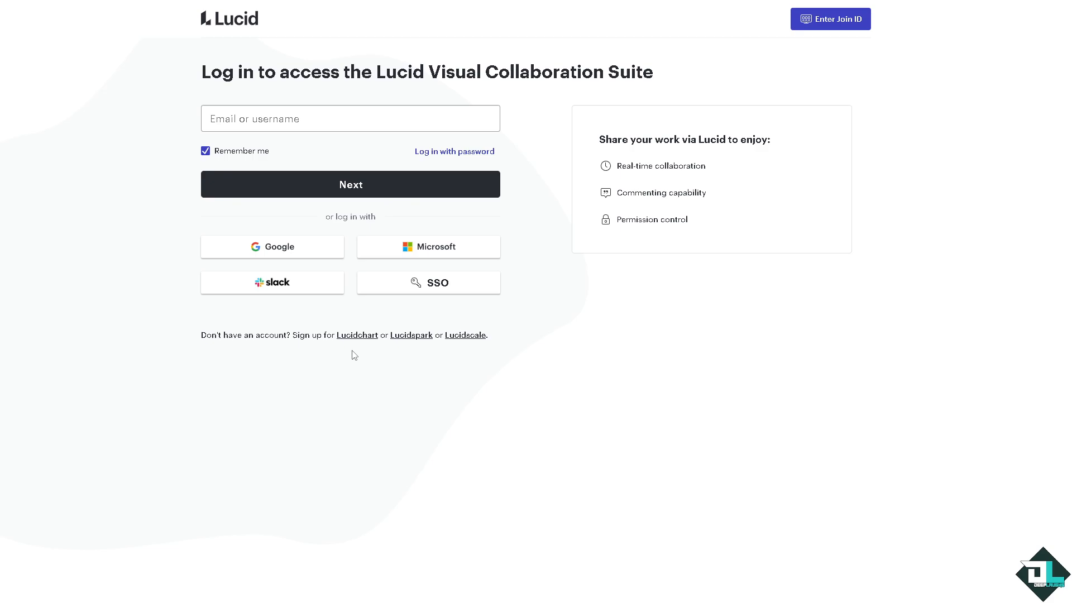
mouse_move(338, 348)
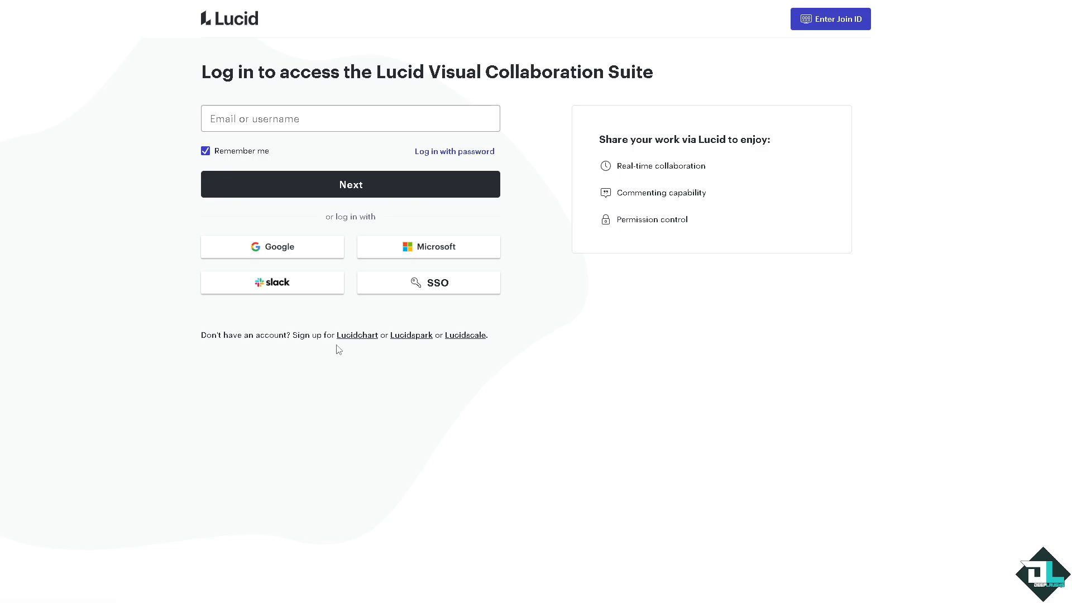
click(356, 334)
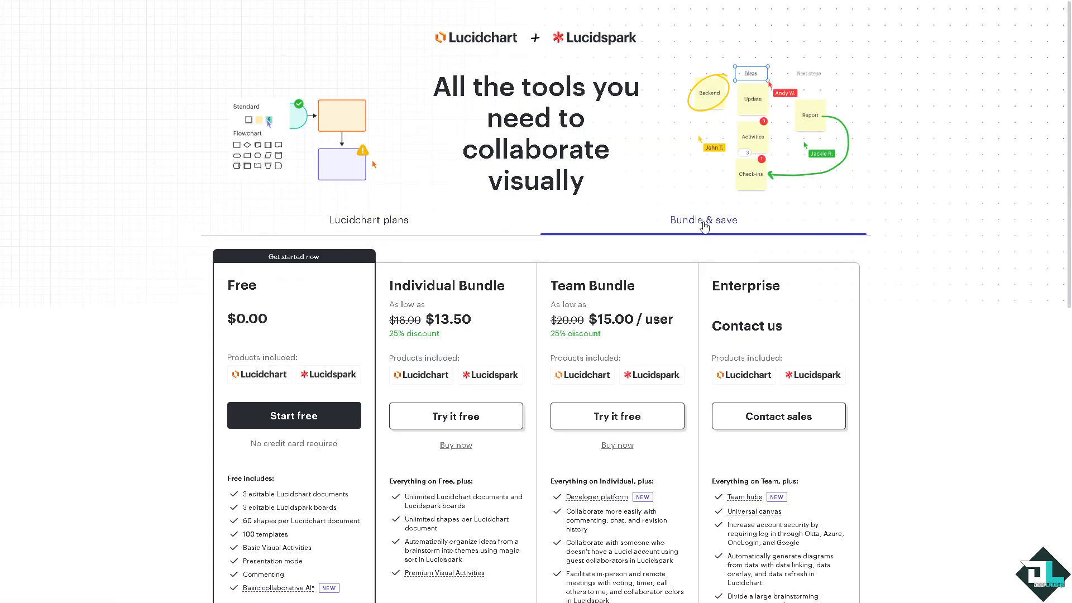
click(368, 219)
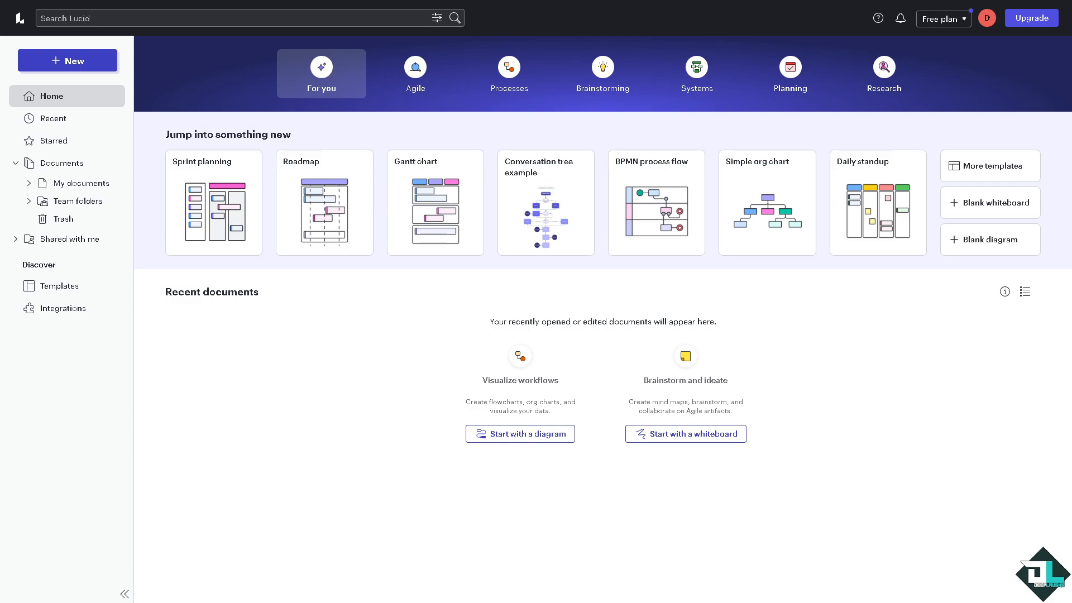
mouse_move(68, 60)
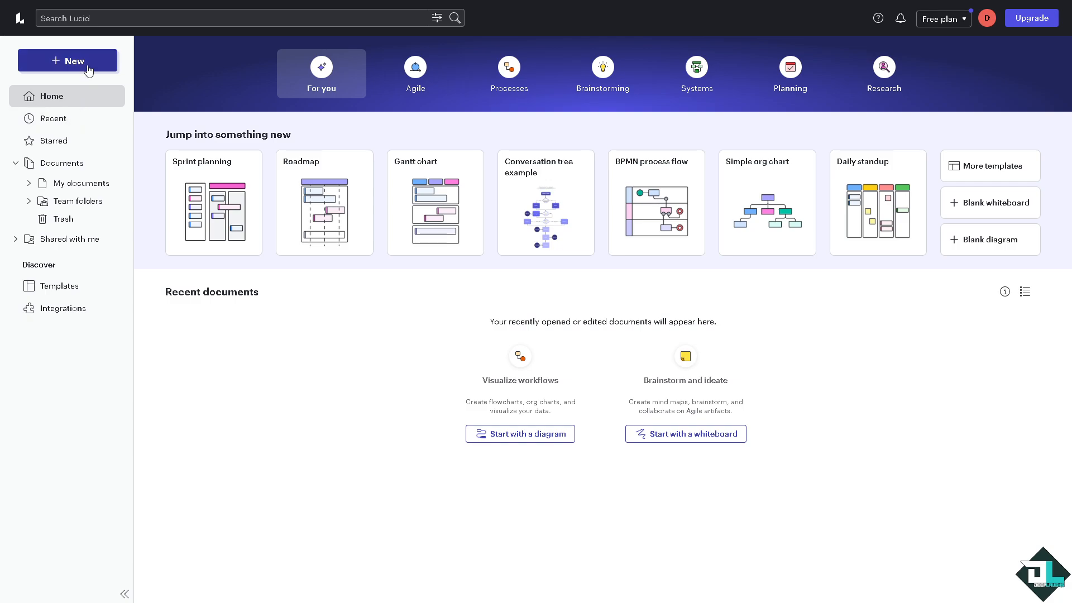
Show the + New menu with blank document and template choices
click(67, 60)
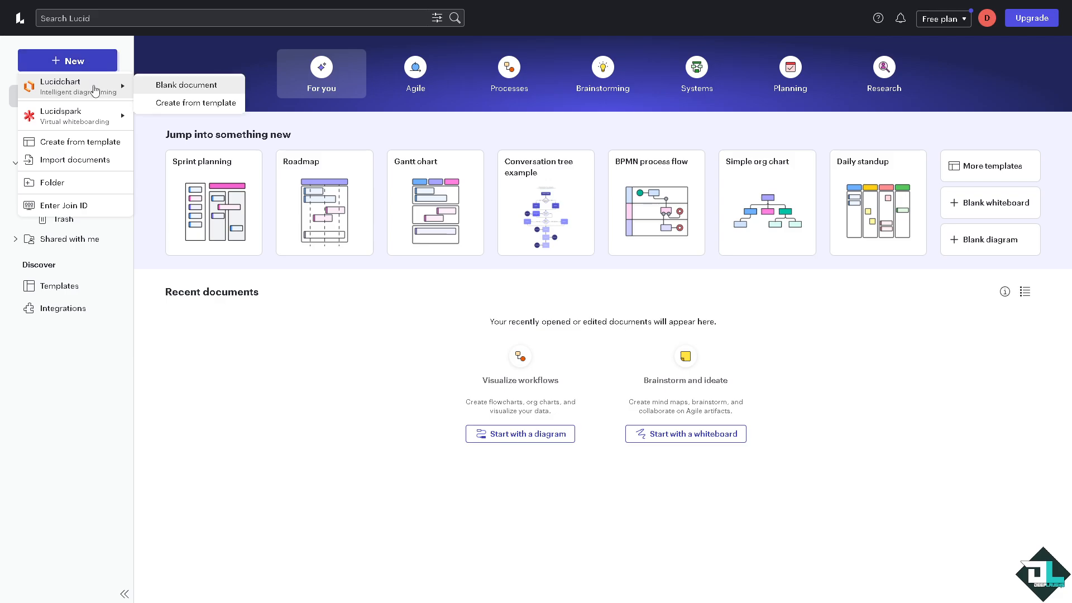
mouse_move(181, 89)
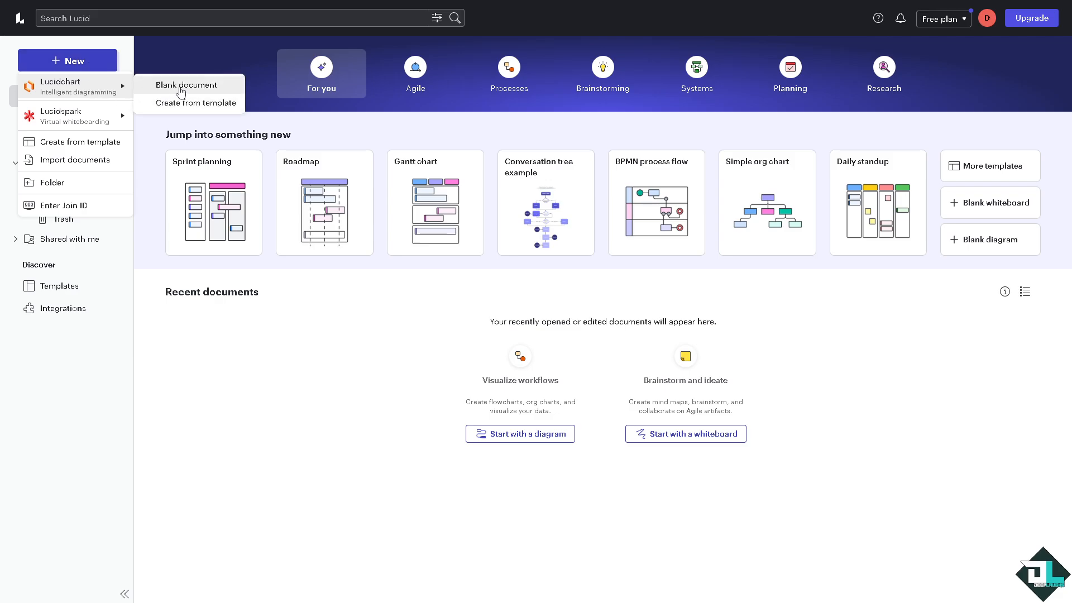
click(204, 103)
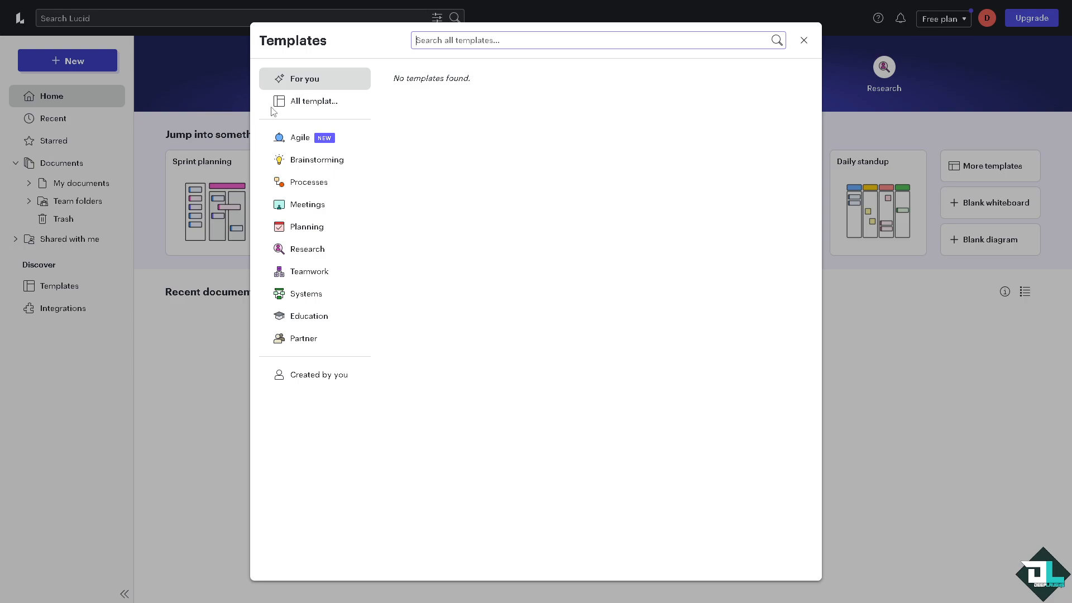
click(305, 78)
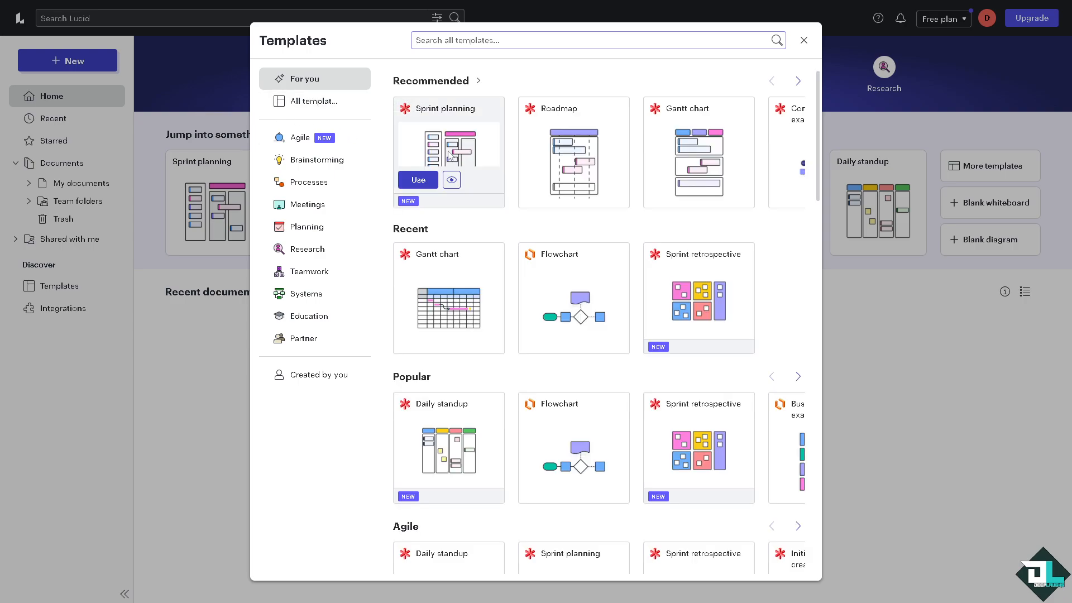
mouse_move(575, 168)
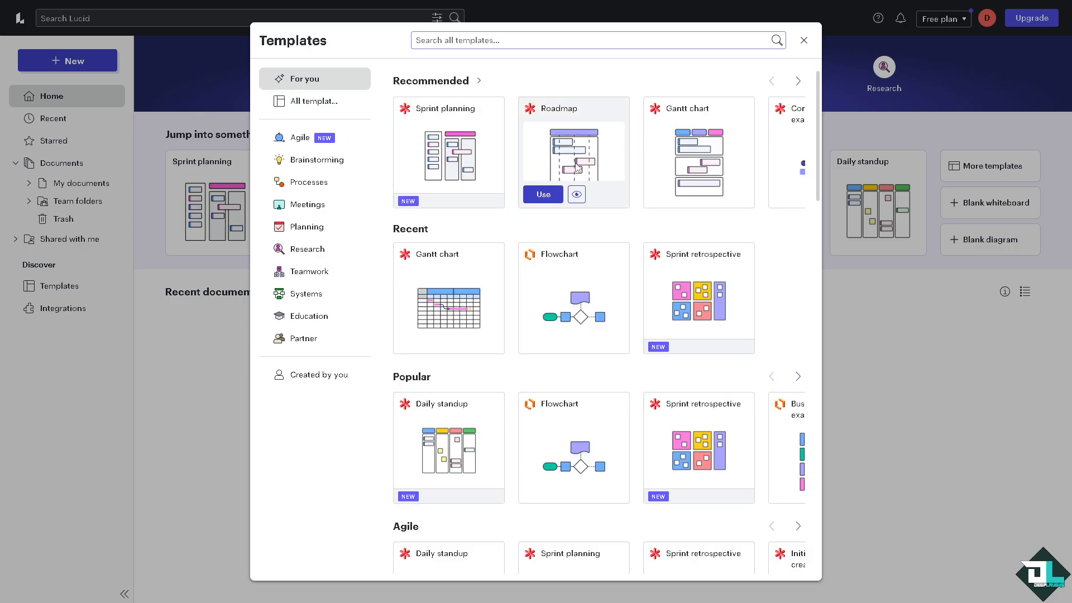
mouse_move(342, 100)
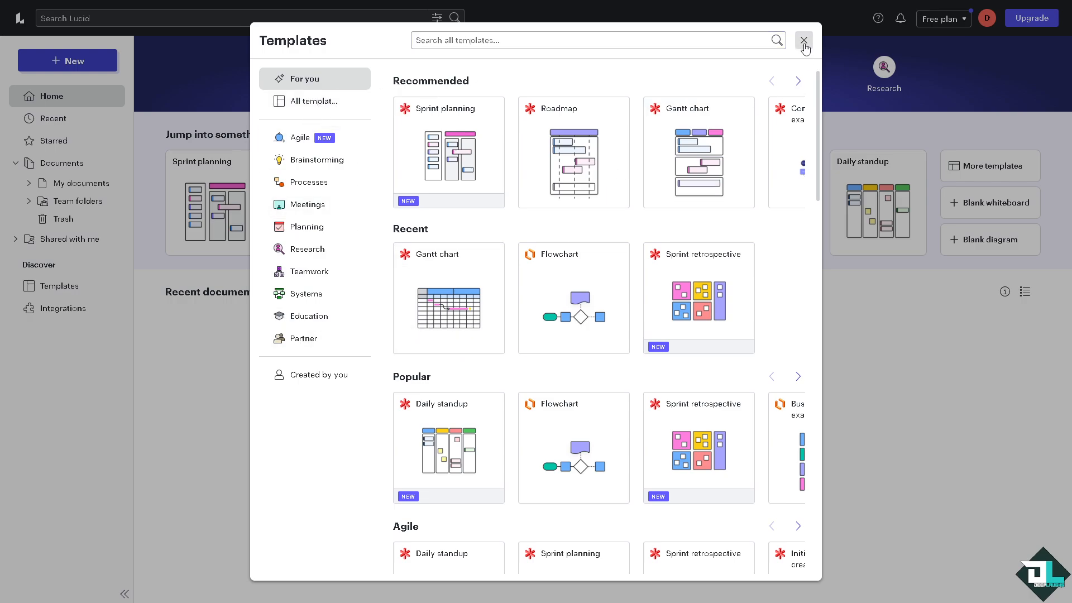
click(804, 41)
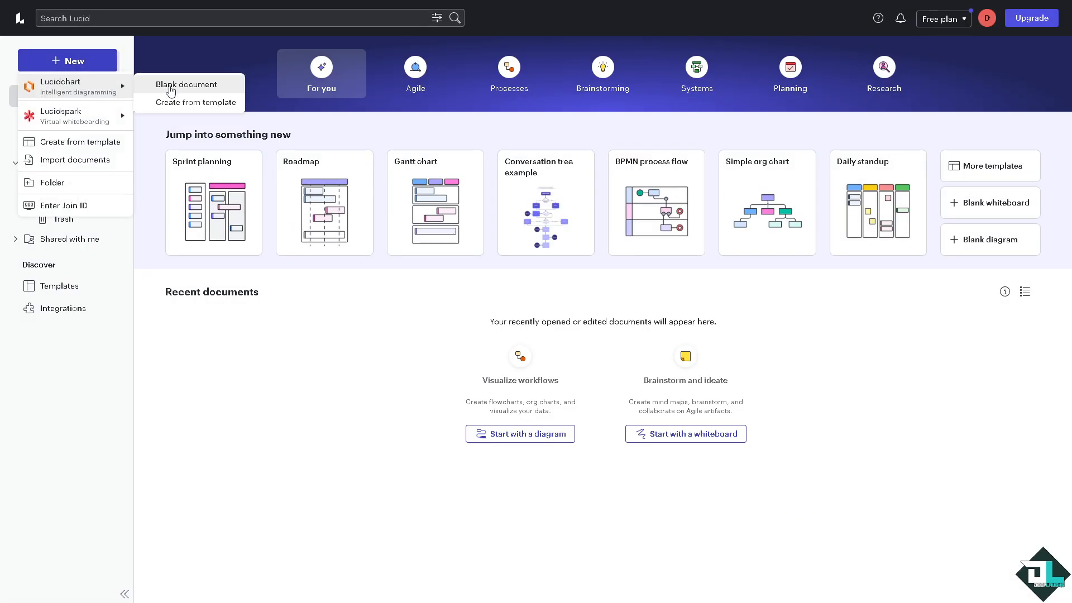
Create a blank diagram and rename it 'How to Change Shape on Lucidchart'
click(186, 84)
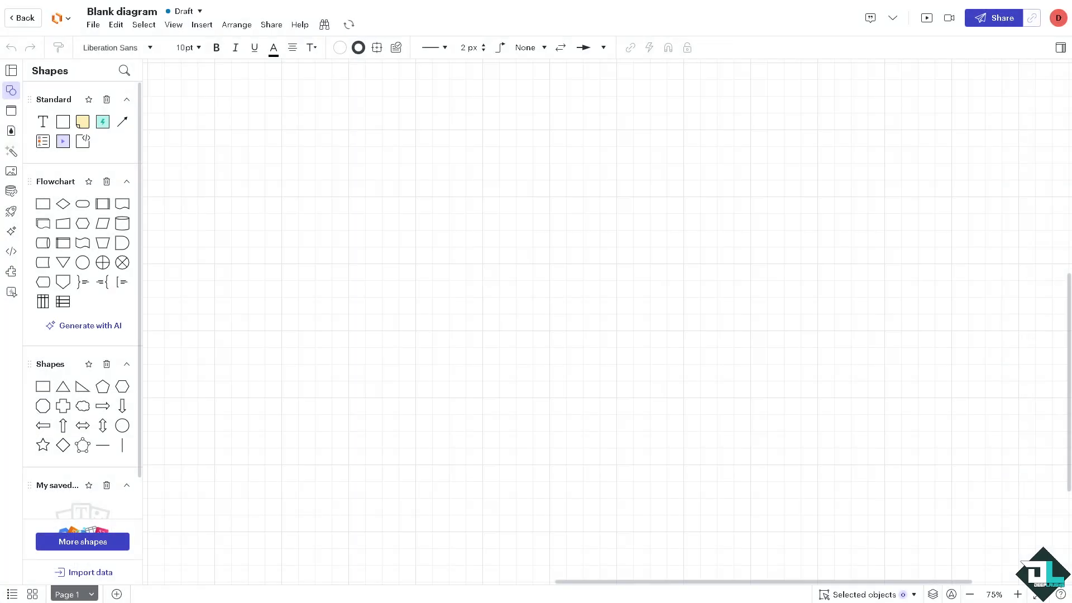
double_click(122, 12)
text(How to Change Shape on Lucidchart)
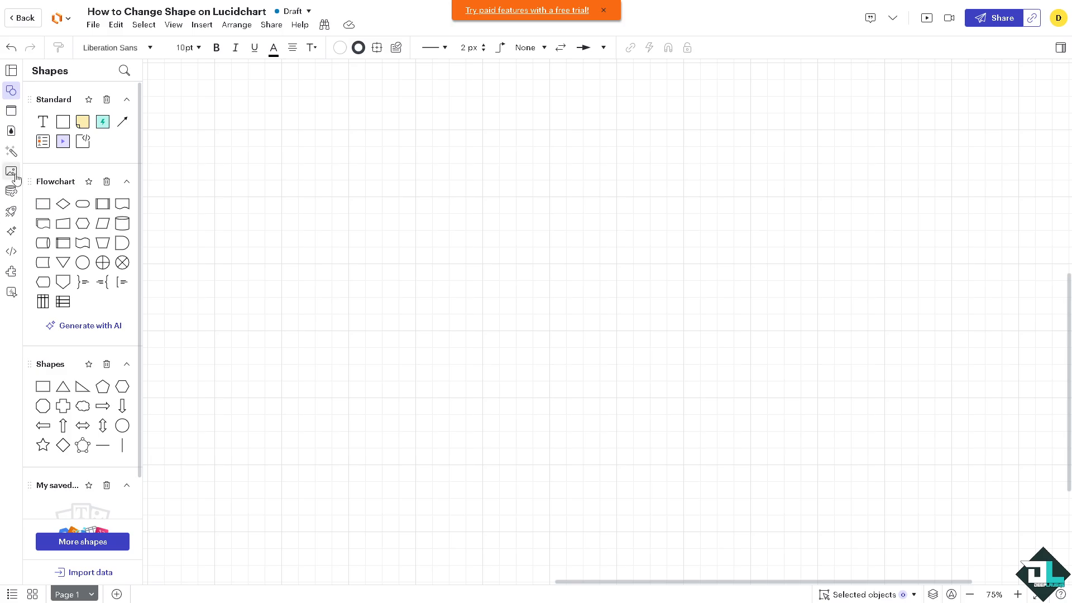
click(11, 171)
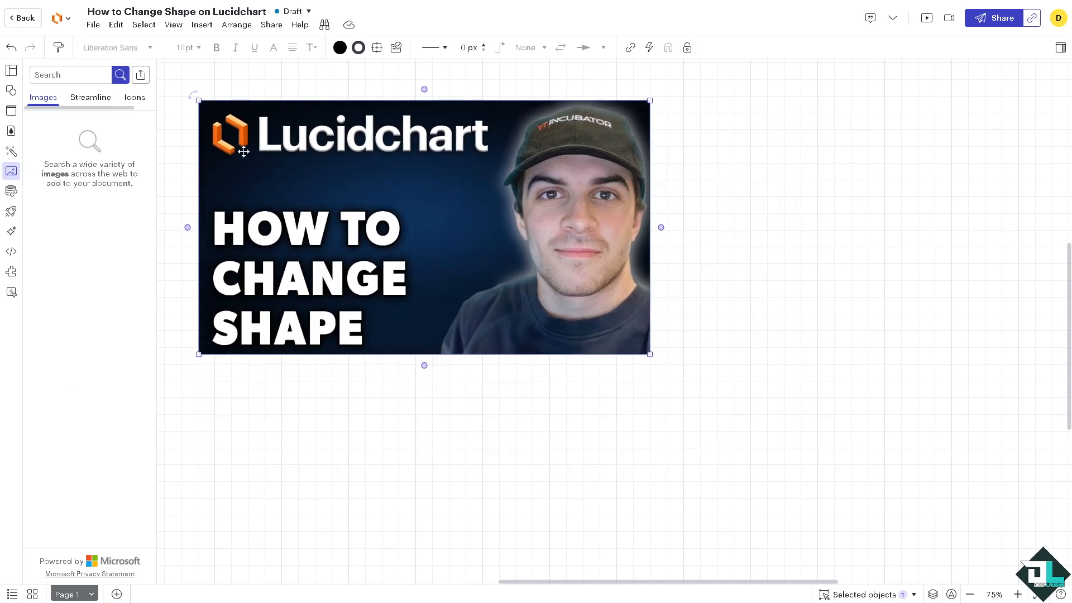
mouse_move(12, 92)
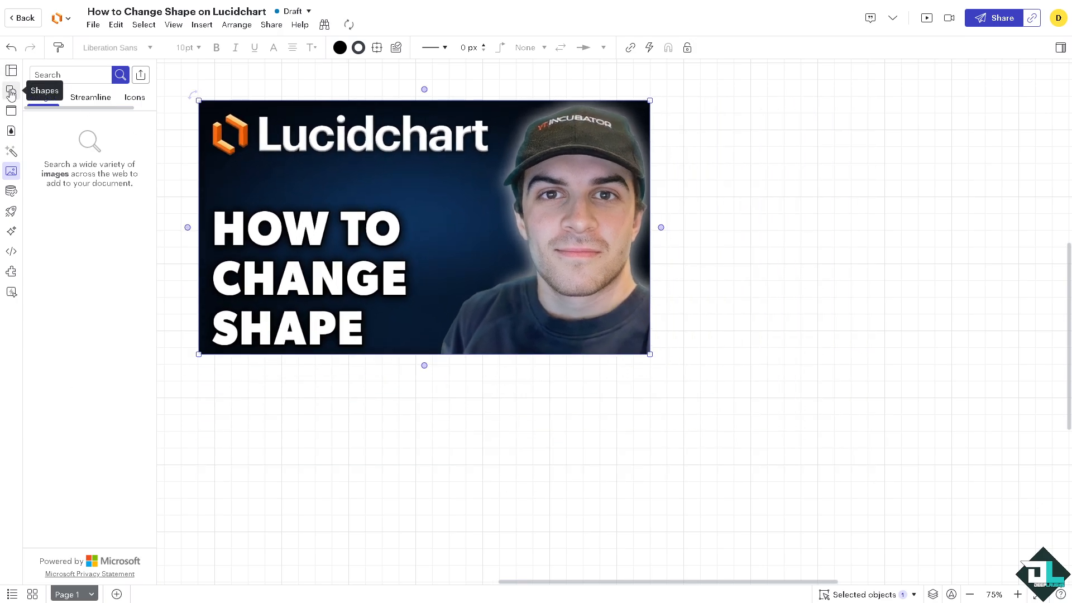
Place a pentagon around the thumbnail image and send it to back
click(11, 92)
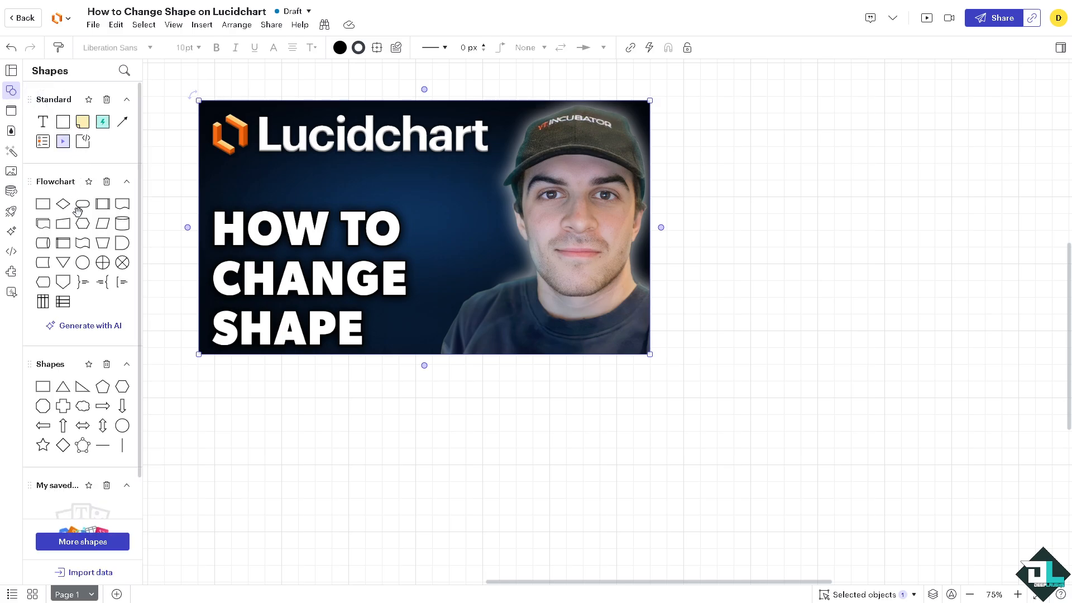
mouse_move(101, 386)
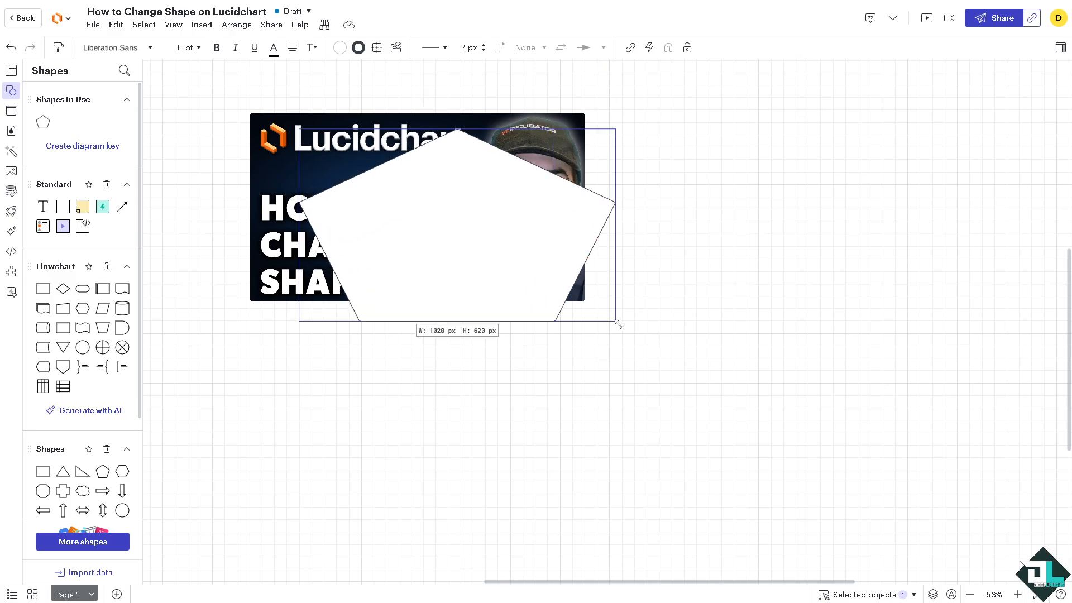
drag(456, 219, 417, 191)
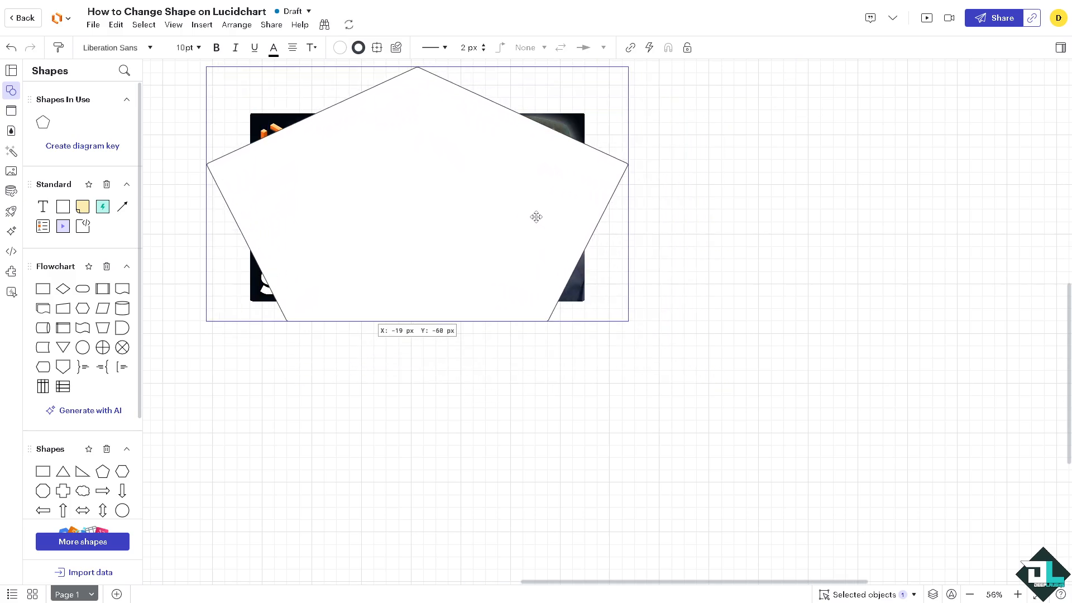
right_click(536, 217)
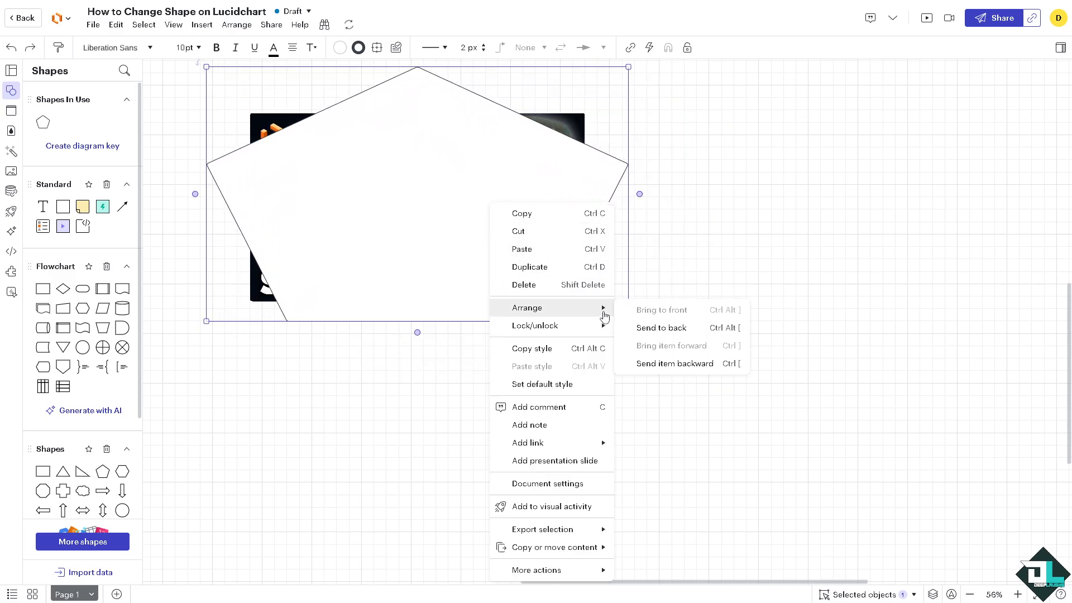
mouse_move(703, 363)
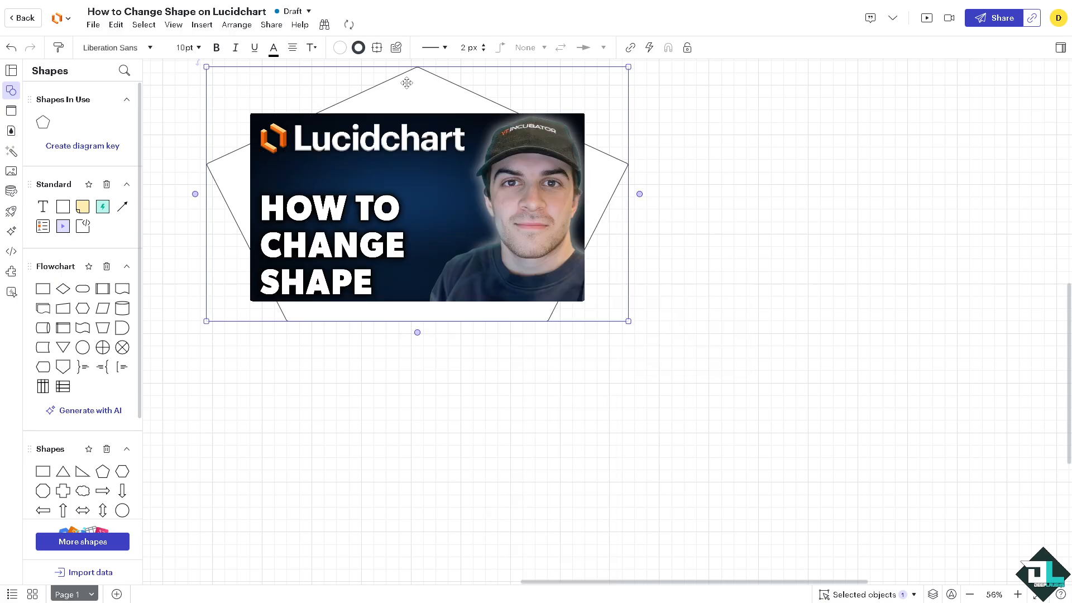
mouse_move(488, 363)
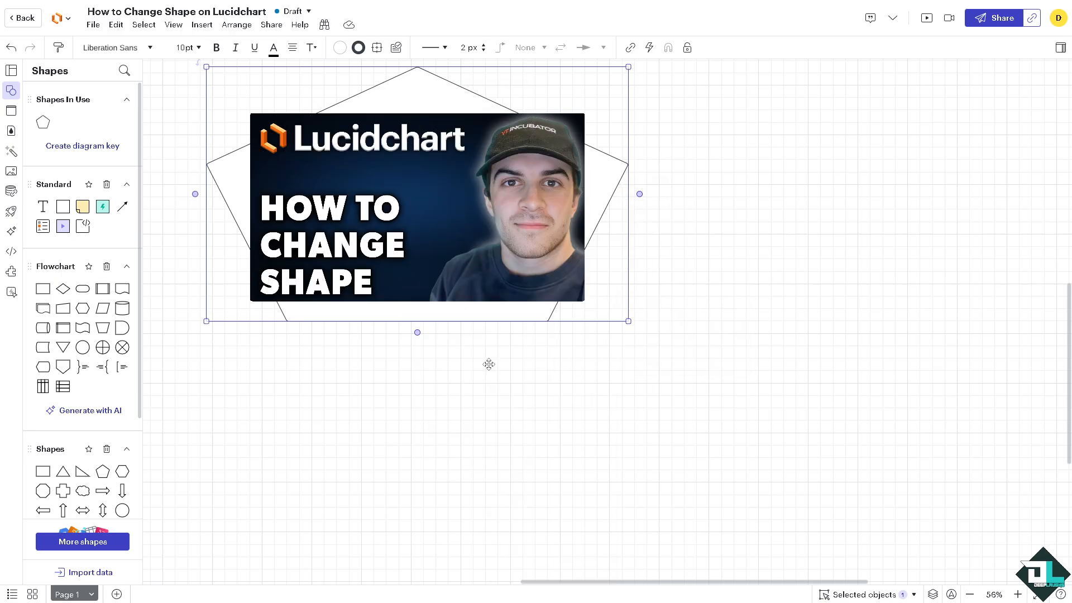
Set the canvas background colour to violet after trying magenta
click(737, 366)
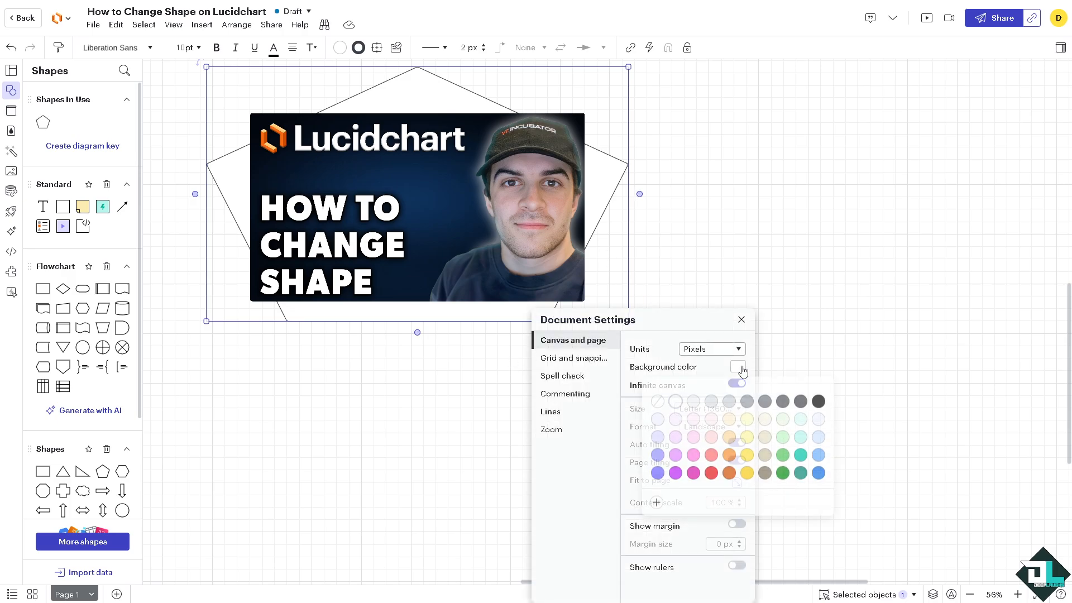
click(692, 474)
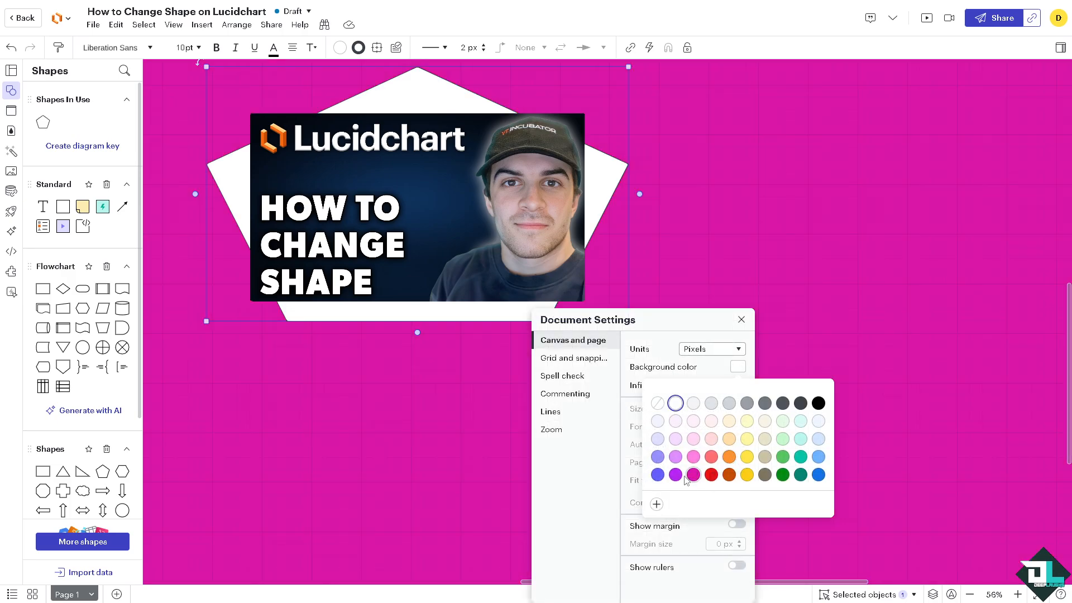
click(675, 474)
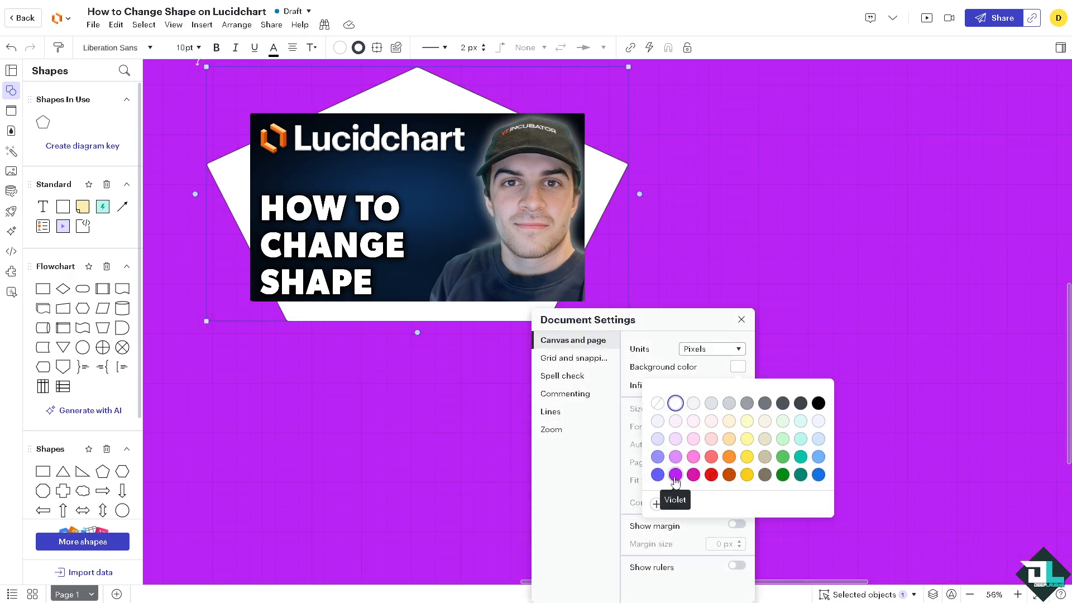
click(676, 475)
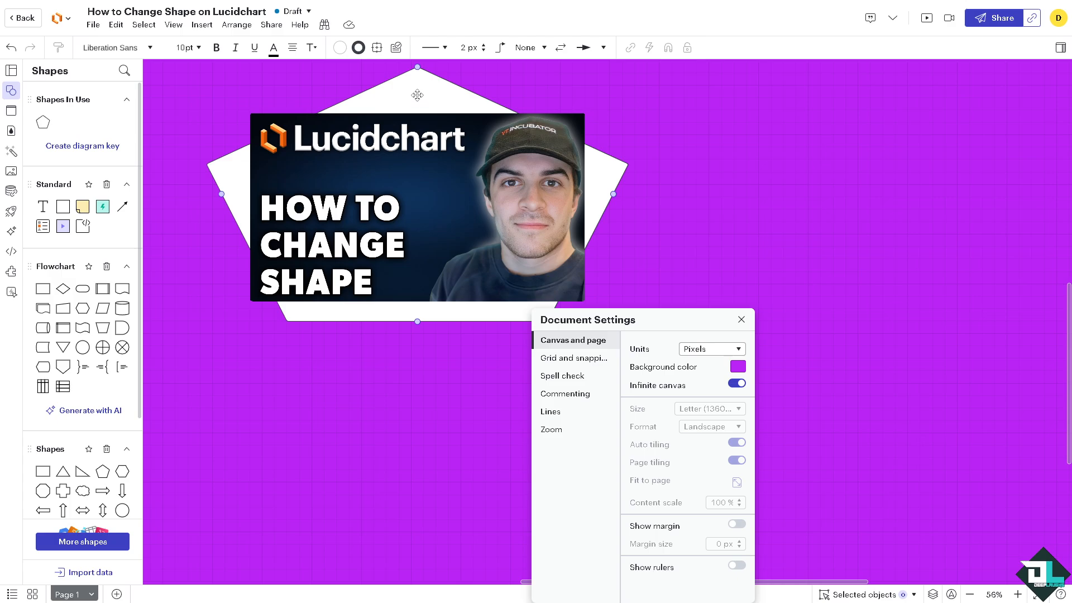
mouse_move(426, 88)
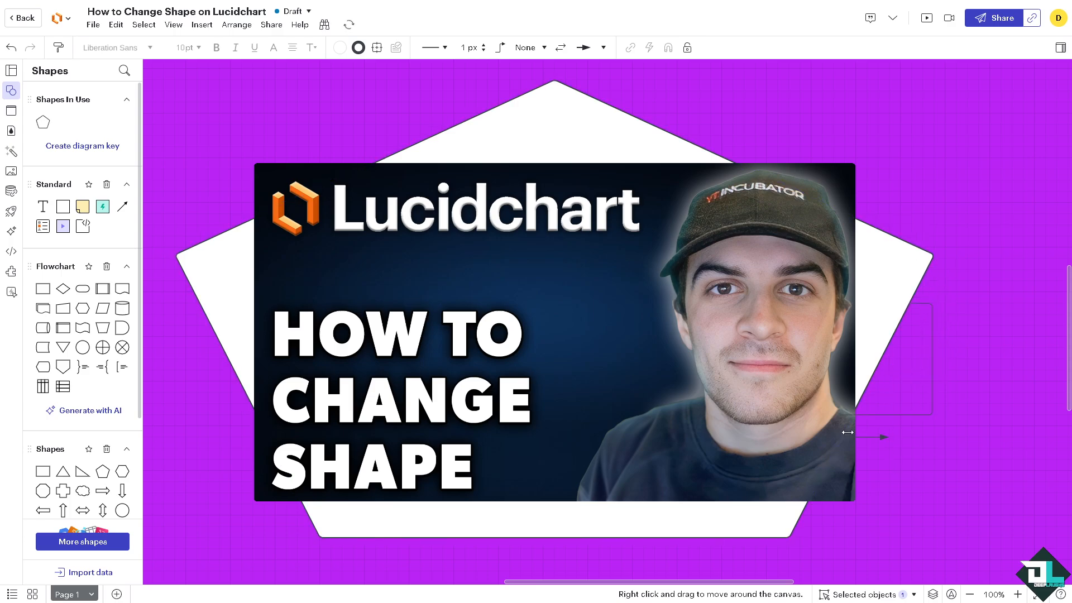
Select the pentagon behind the thumbnail and delete it via the context menu
click(554, 335)
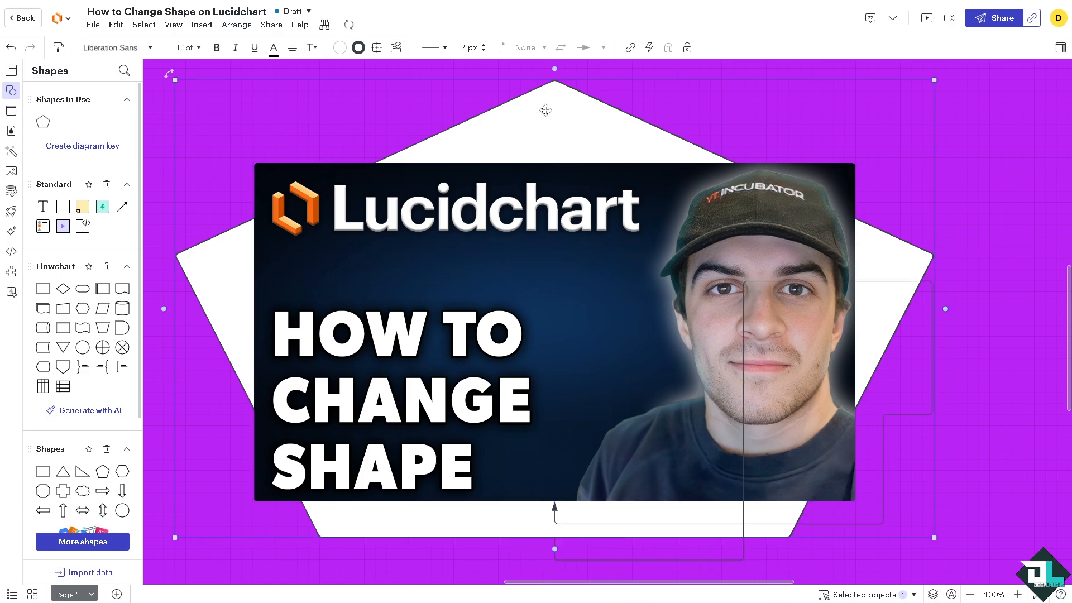
right_click(546, 110)
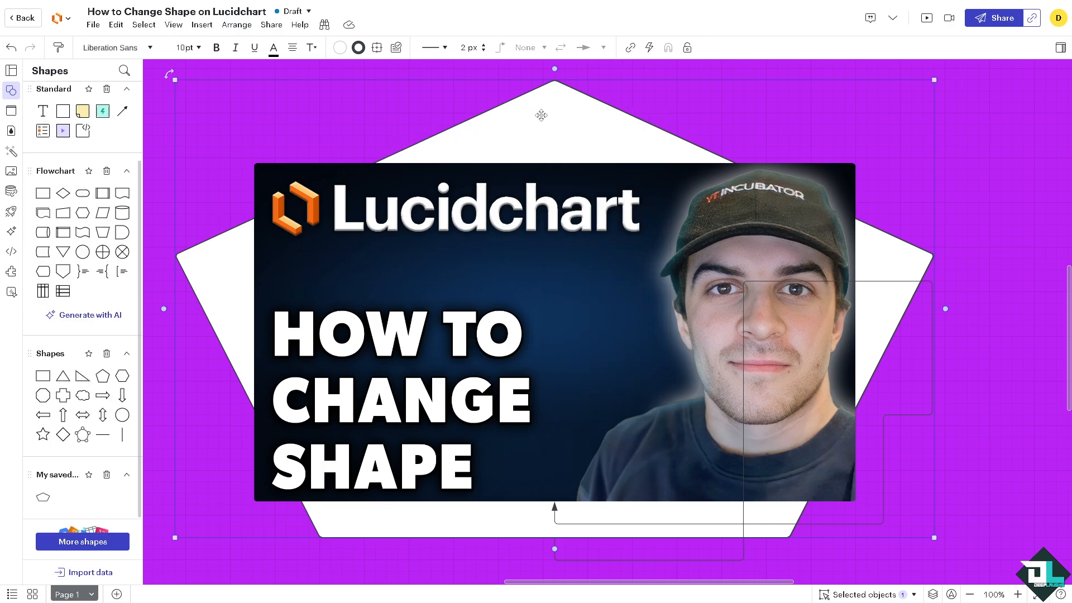
right_click(554, 116)
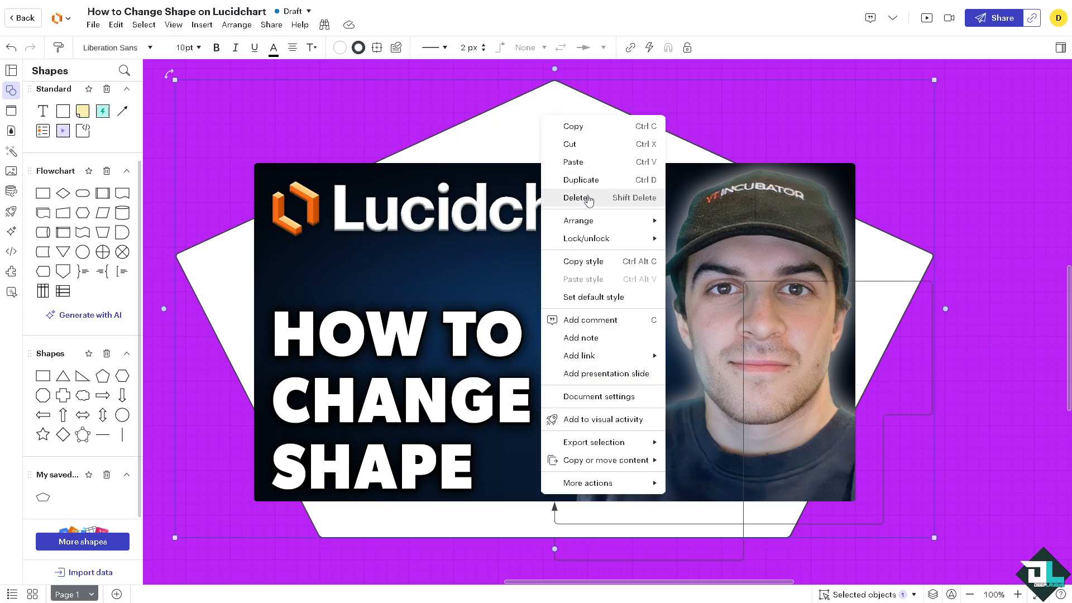
click(572, 197)
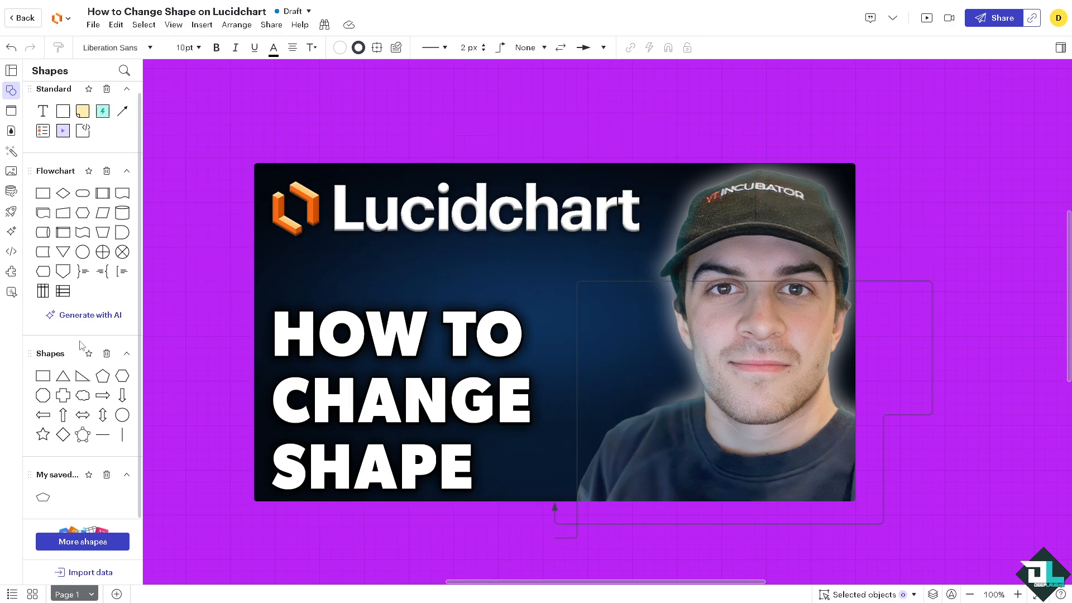
mouse_move(121, 415)
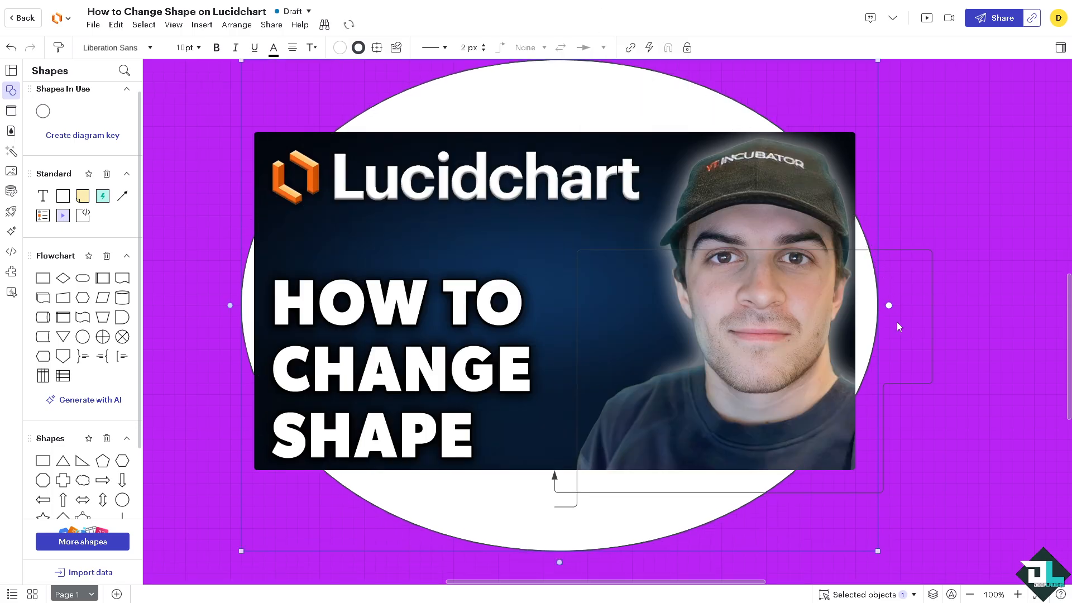
mouse_move(513, 264)
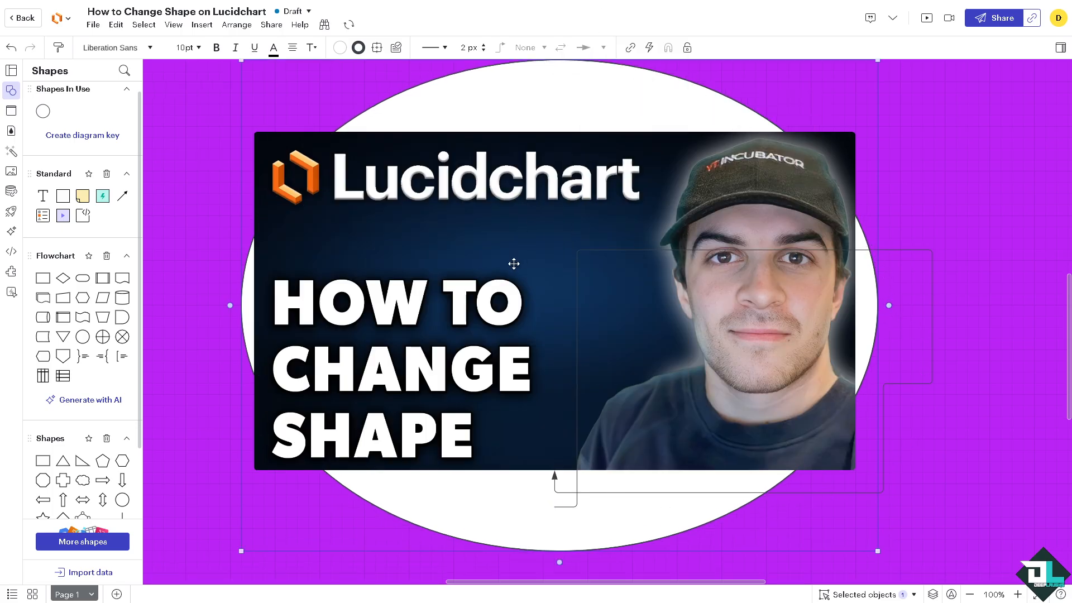